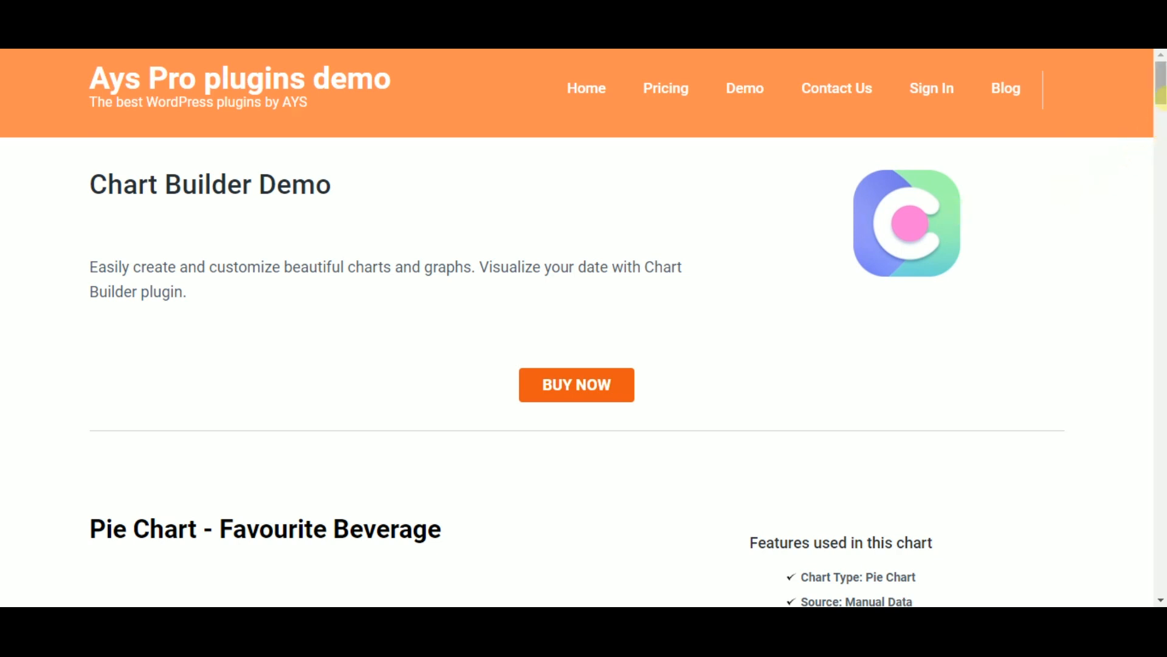
- Scroll the Chart Builder demo examples down to the Germany land-use donut chart
scroll(down, 3)
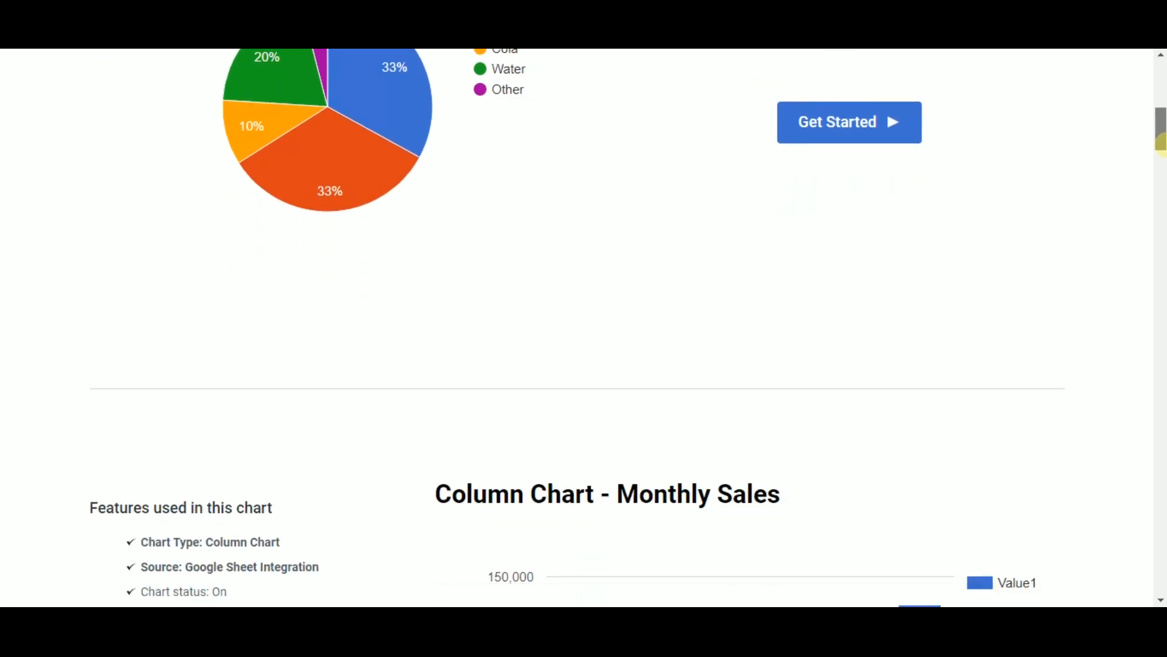
scroll(down, 3)
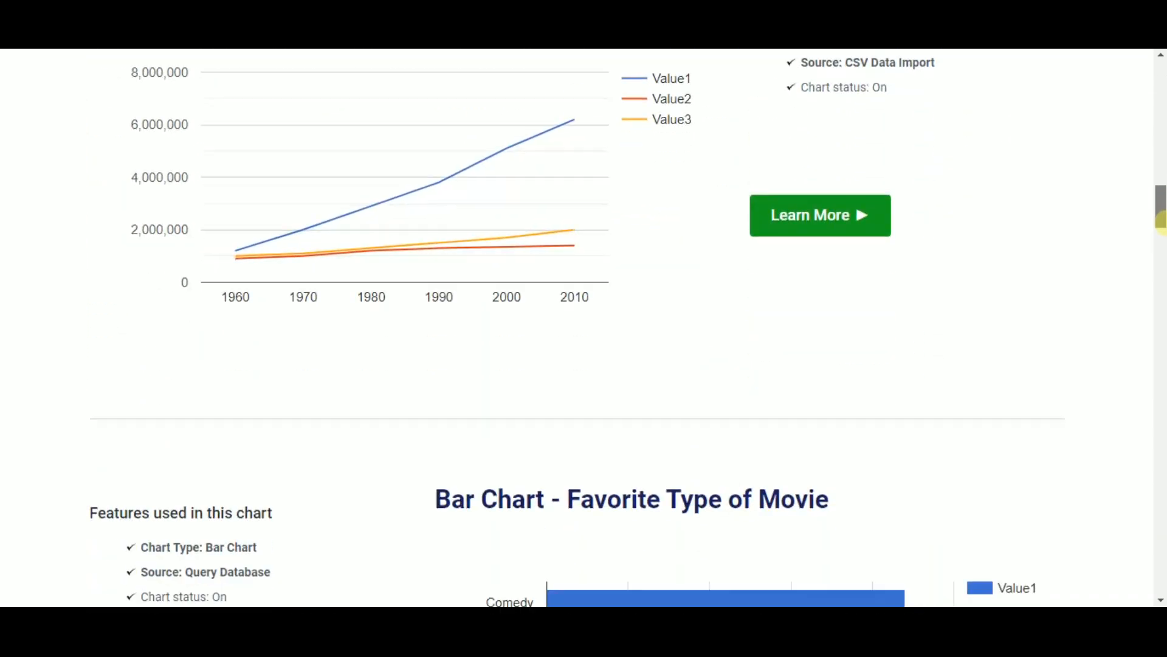
scroll(down, 3)
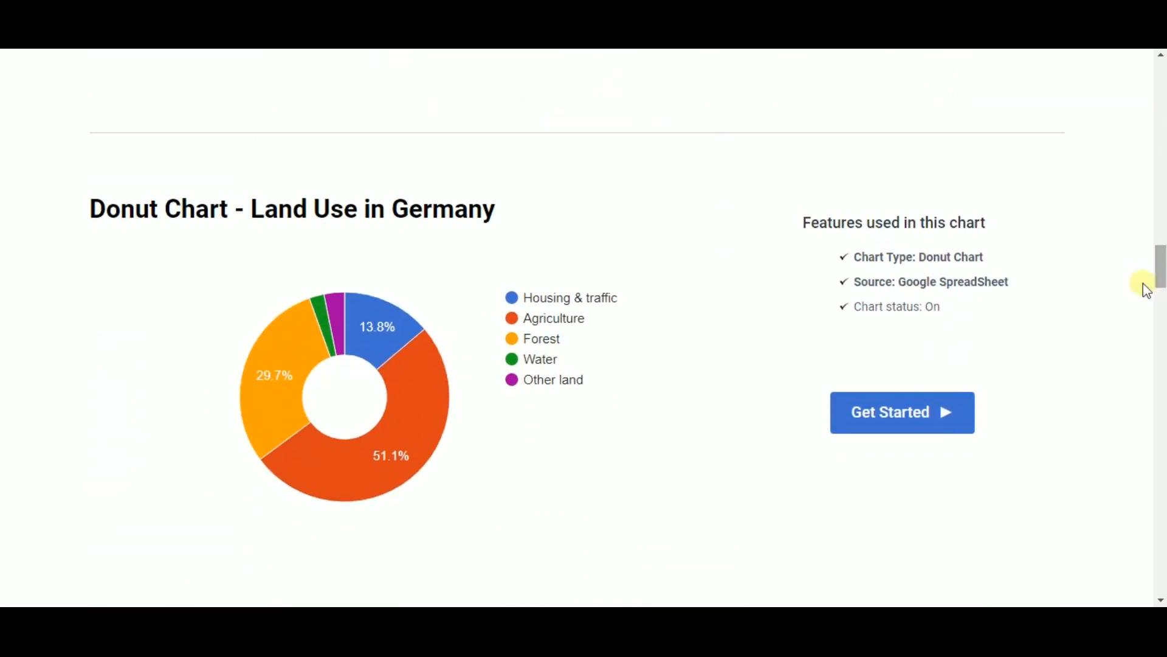
mouse_move(566, 362)
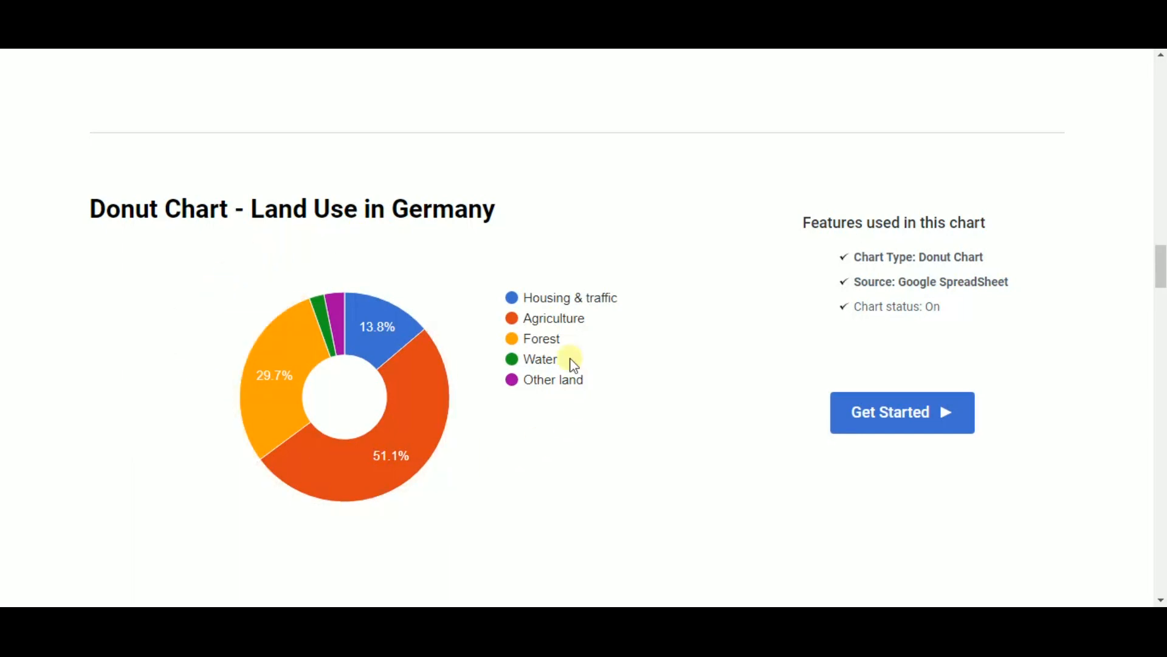
mouse_move(421, 437)
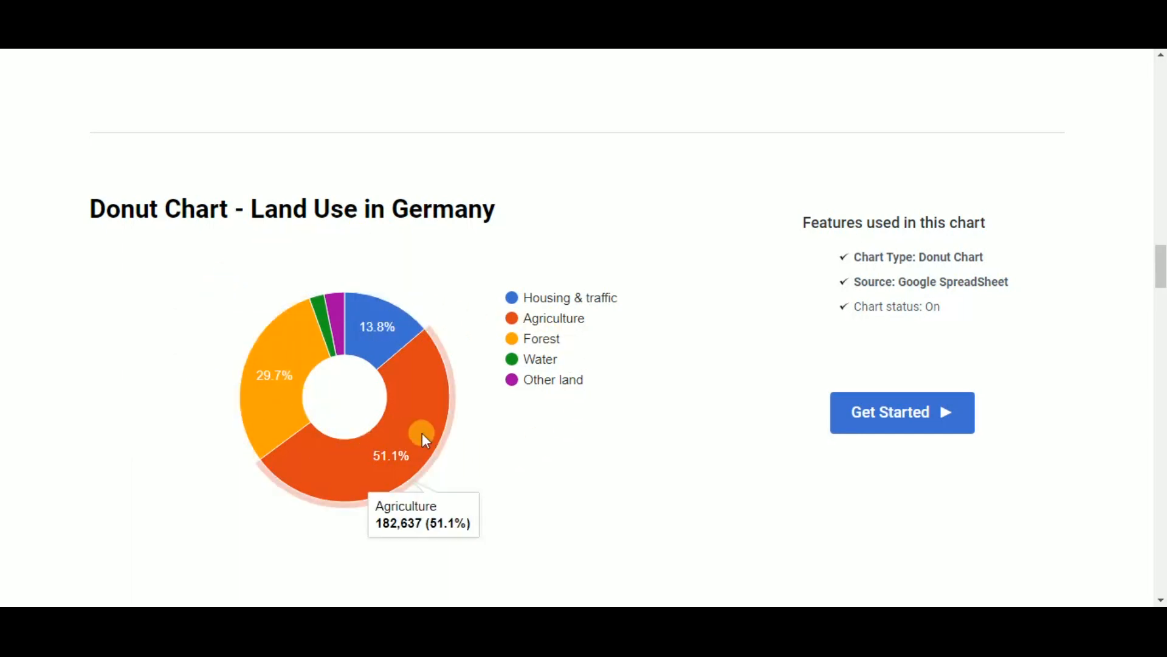
scroll(down, 3)
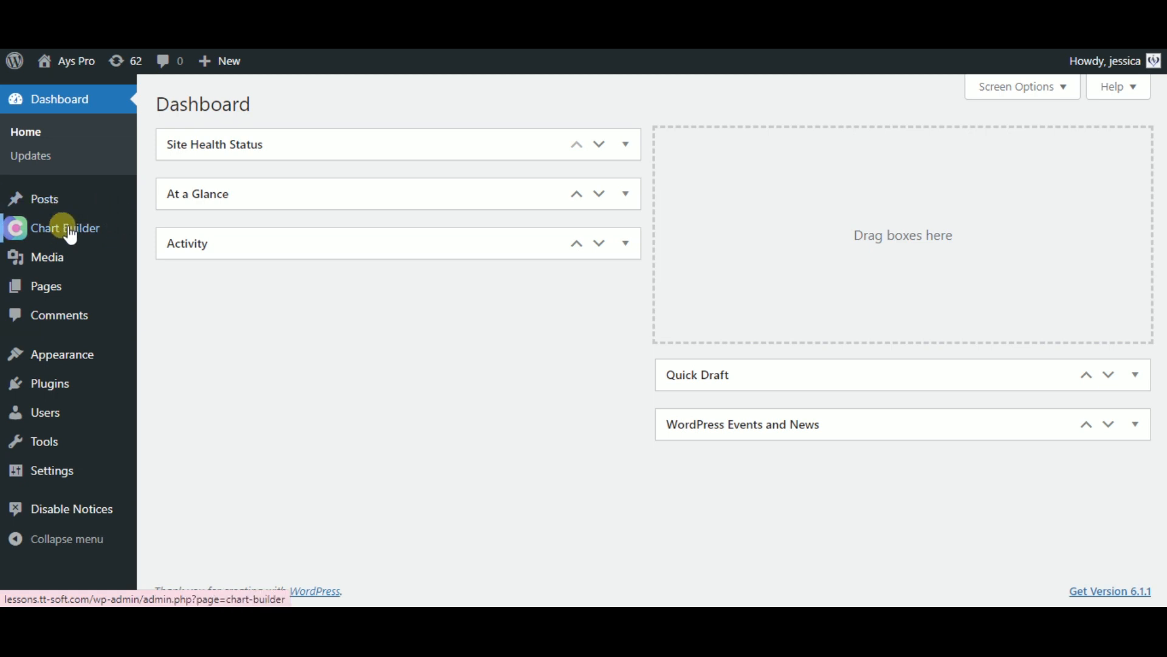
- Open Chart Builder, review the chart types offered for a new chart, then dismiss the chooser
click(64, 228)
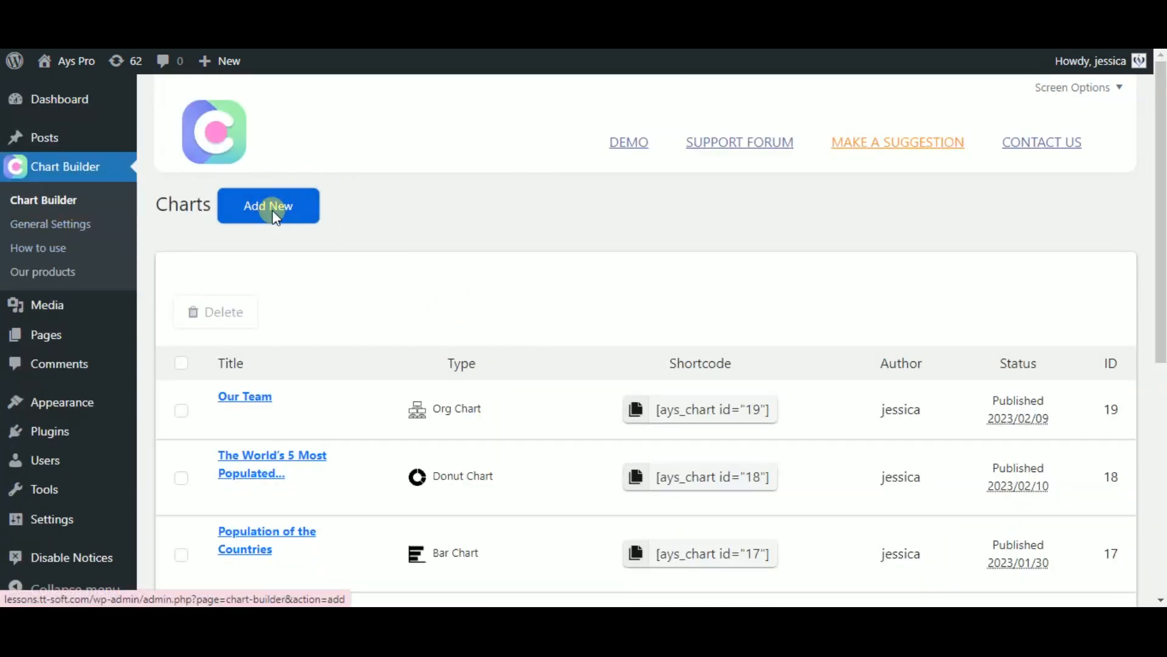
click(268, 205)
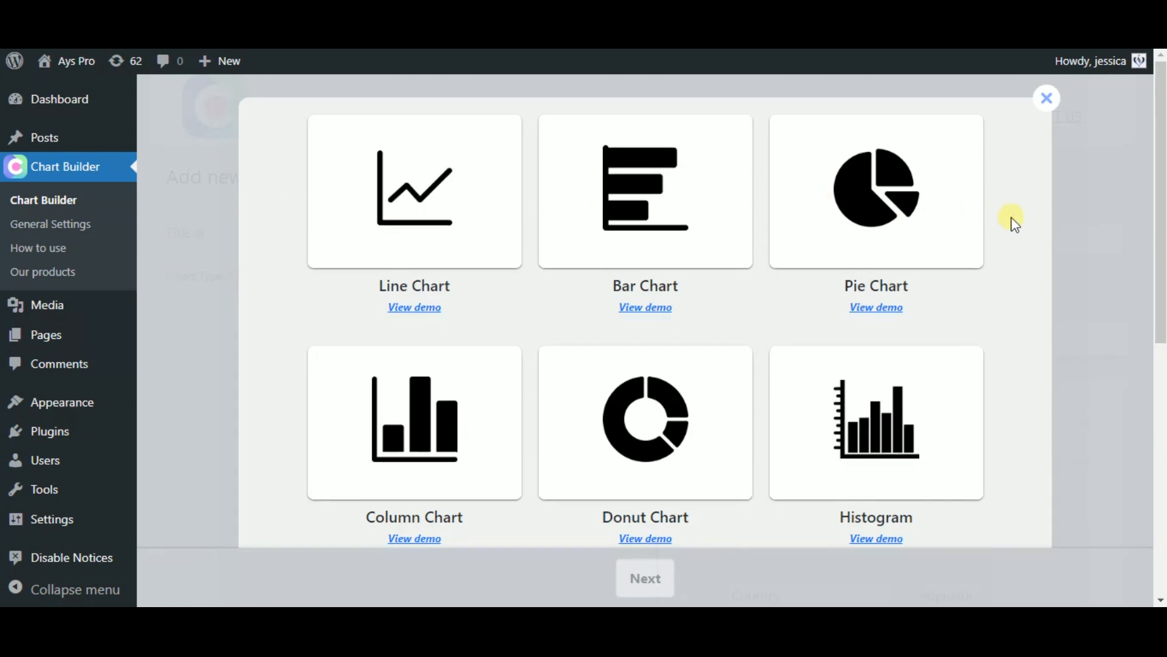
scroll(down, 3)
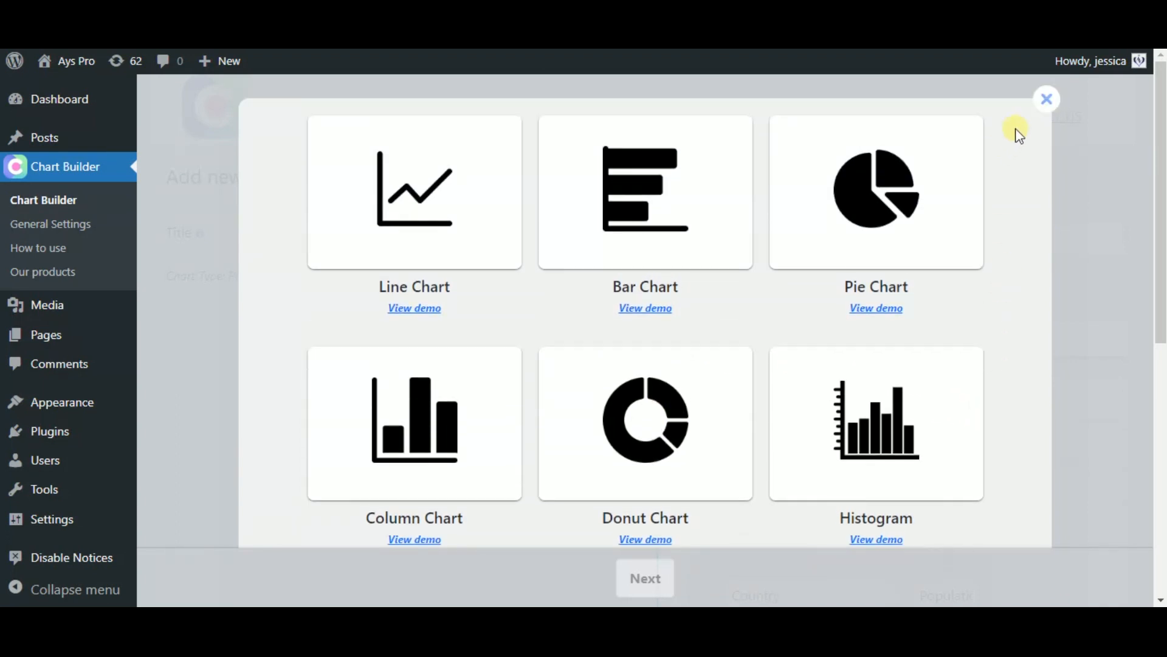
mouse_move(1049, 103)
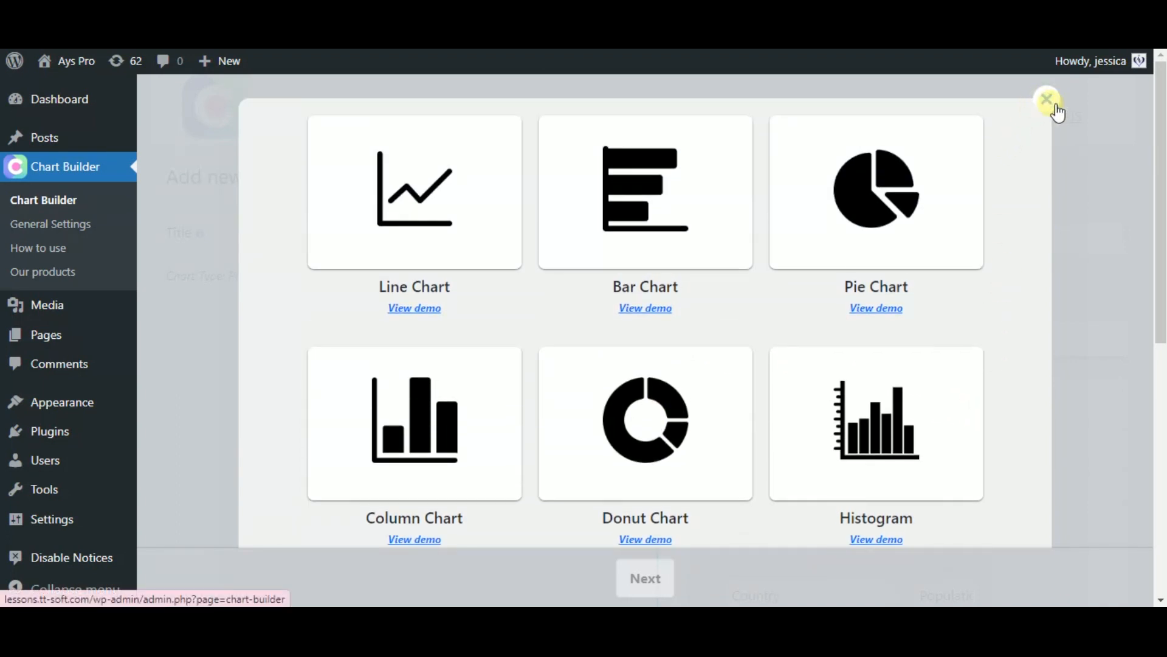
click(1047, 97)
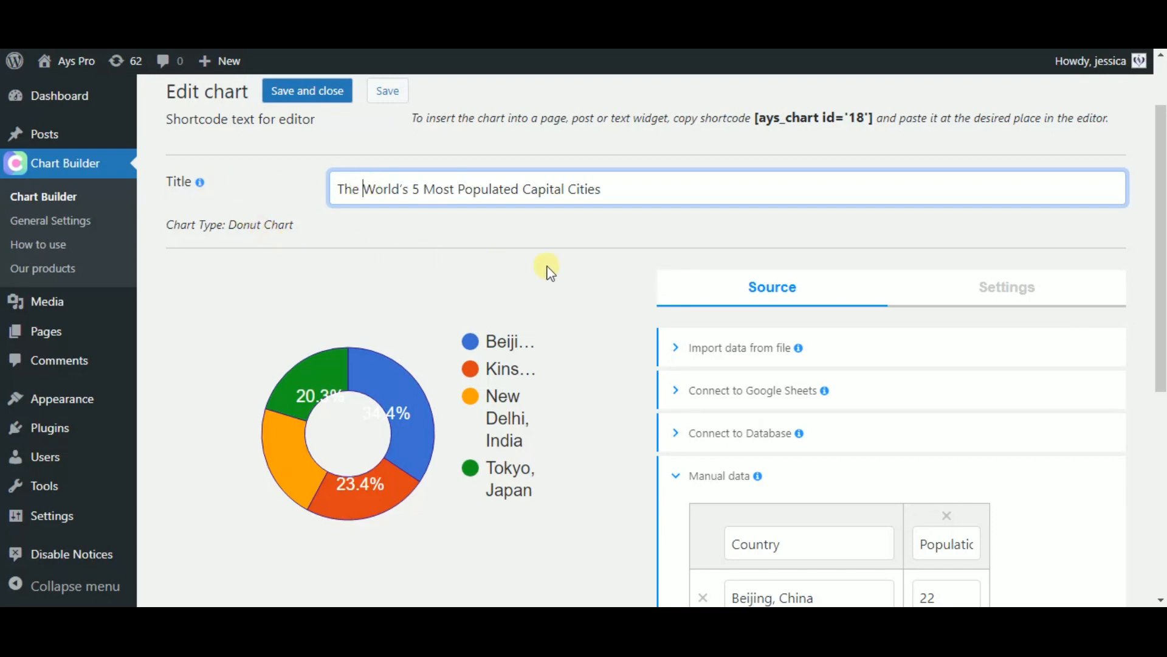
- Scroll the edit page down to the Manual data table of four capital cities and populations
scroll(down, 3)
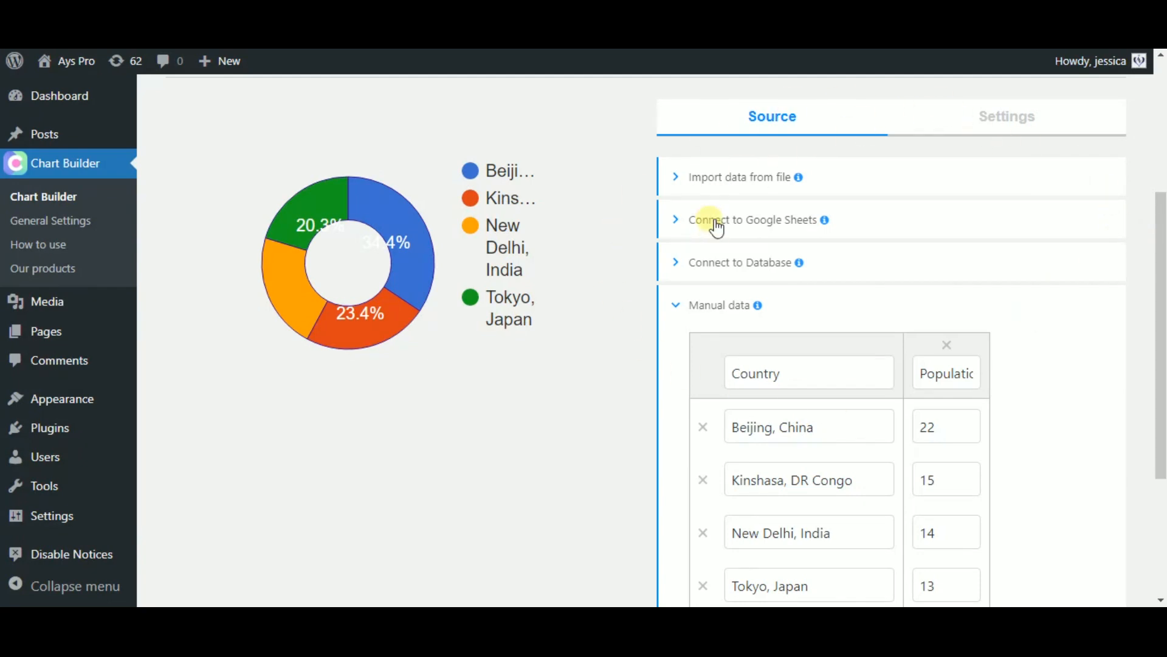
mouse_move(509, 351)
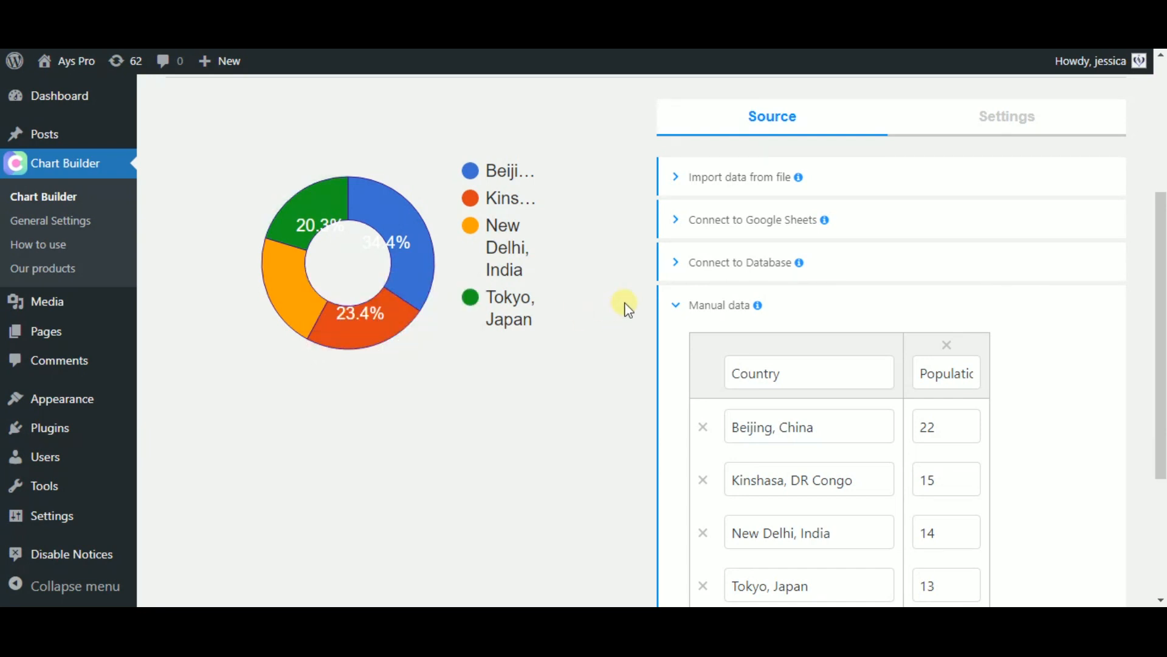
mouse_move(752, 227)
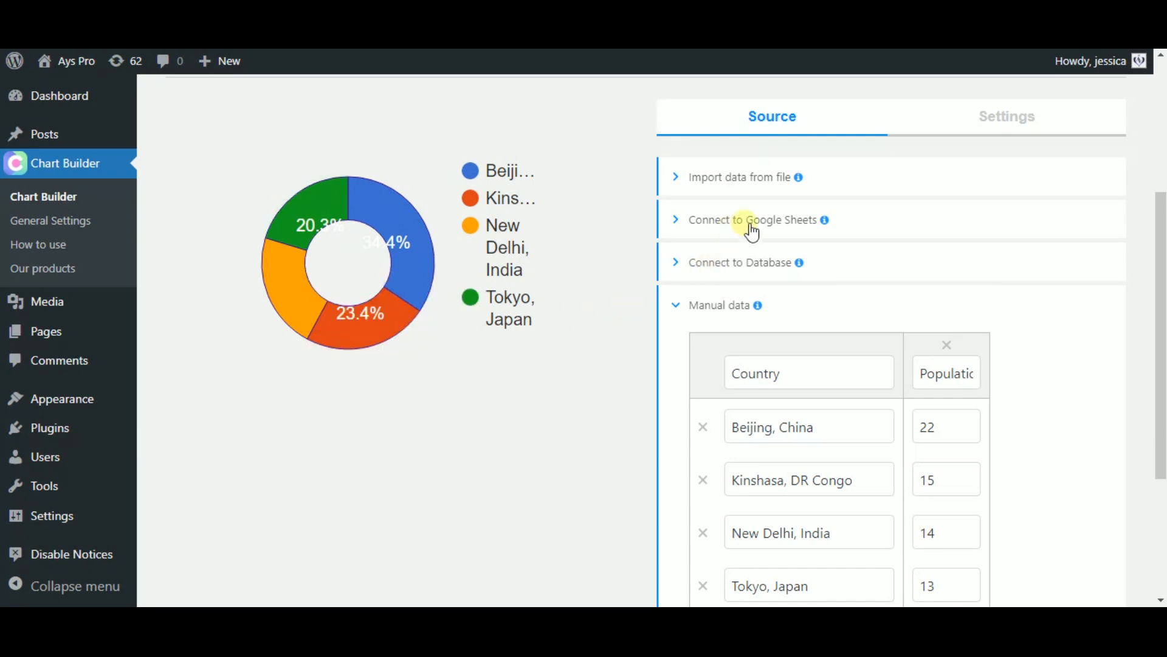
mouse_move(867, 127)
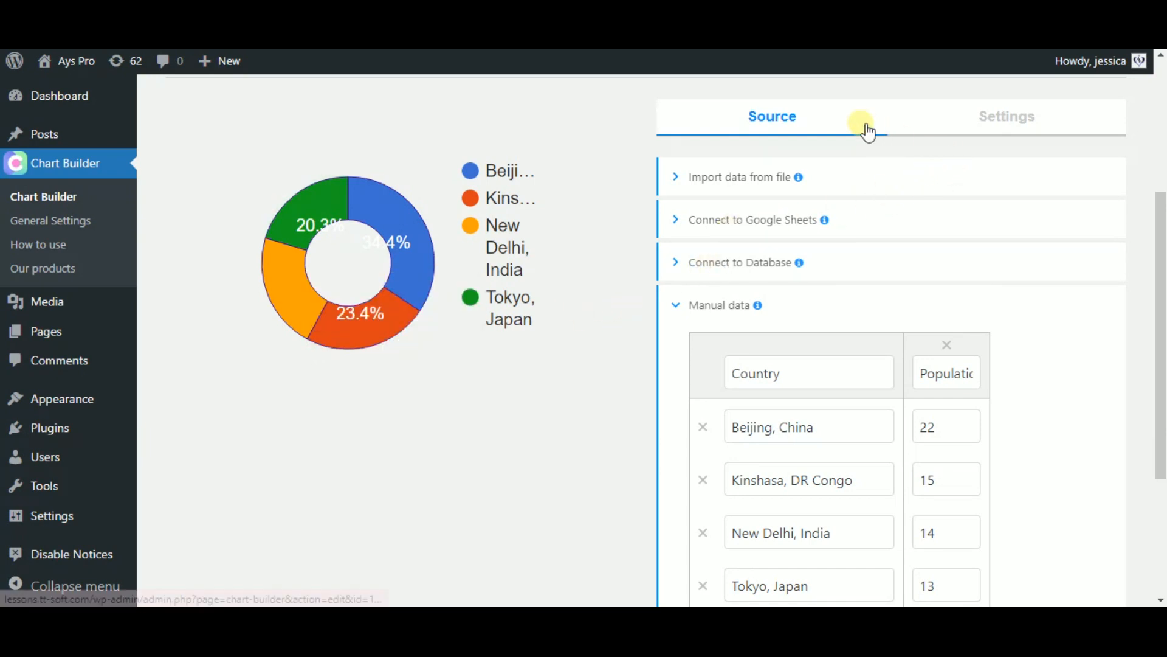
mouse_move(813, 241)
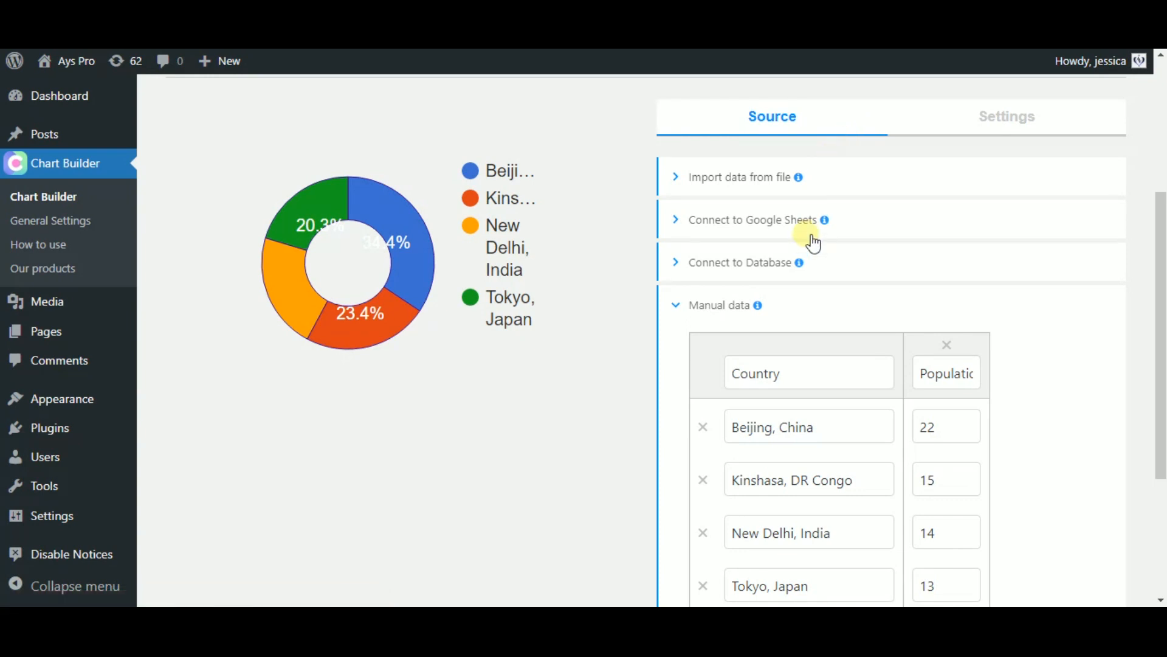
mouse_move(1164, 238)
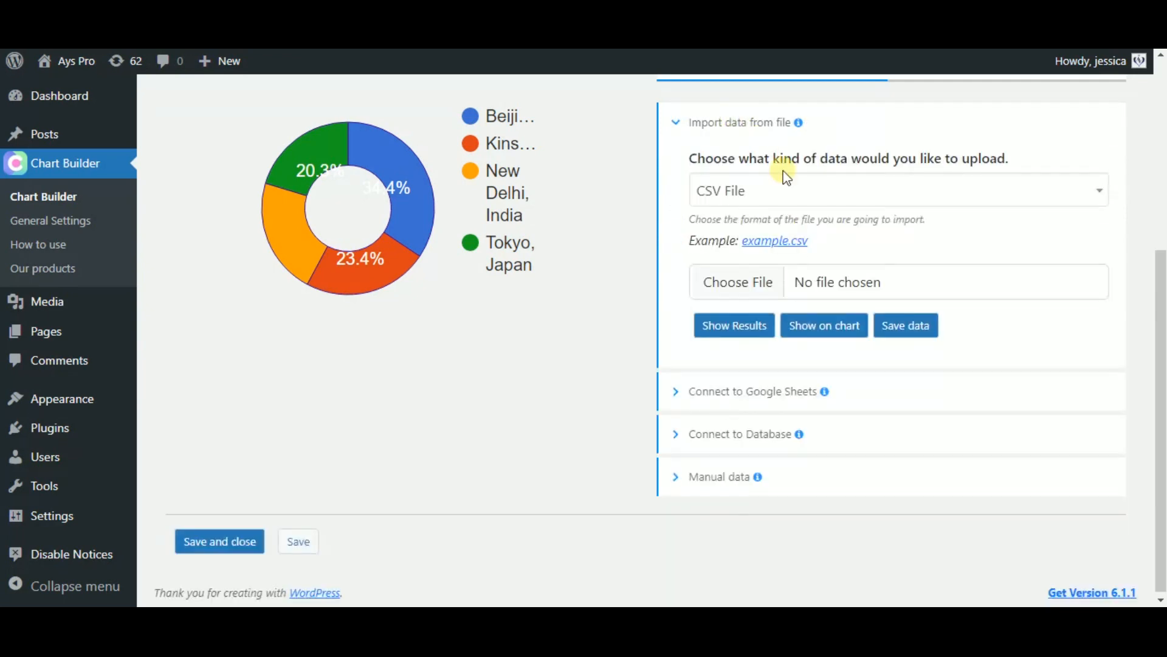
- Expand 'Import data from file' keeping CSV format, then show the Google Sheets option
click(896, 190)
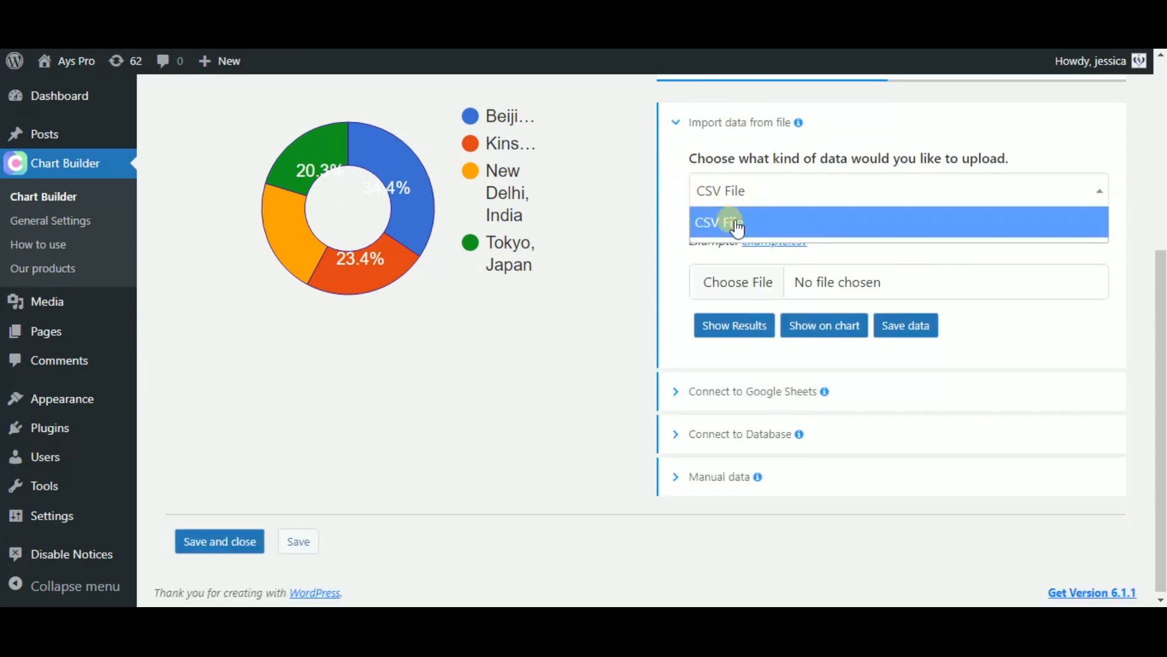
click(727, 223)
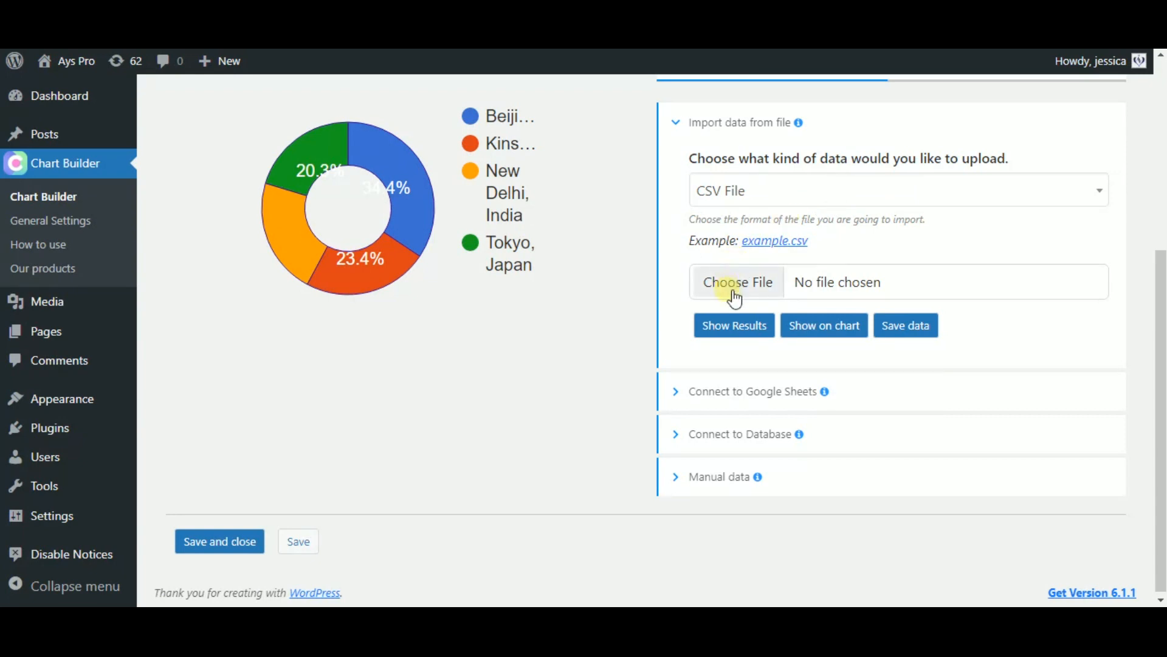
mouse_move(887, 364)
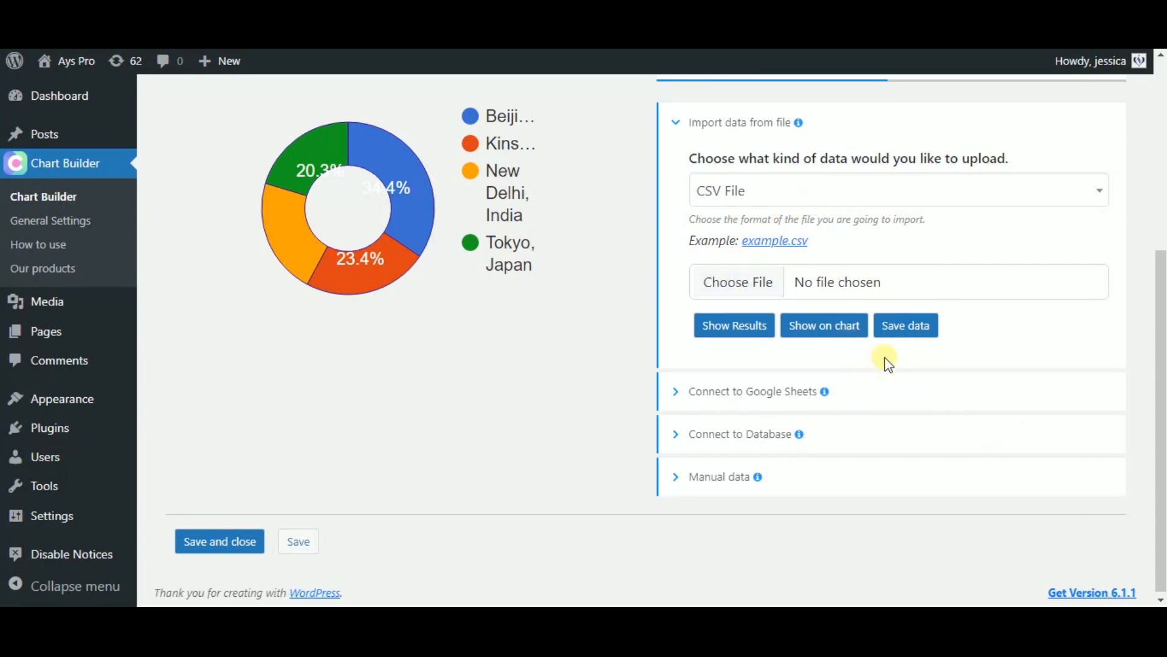
mouse_move(913, 329)
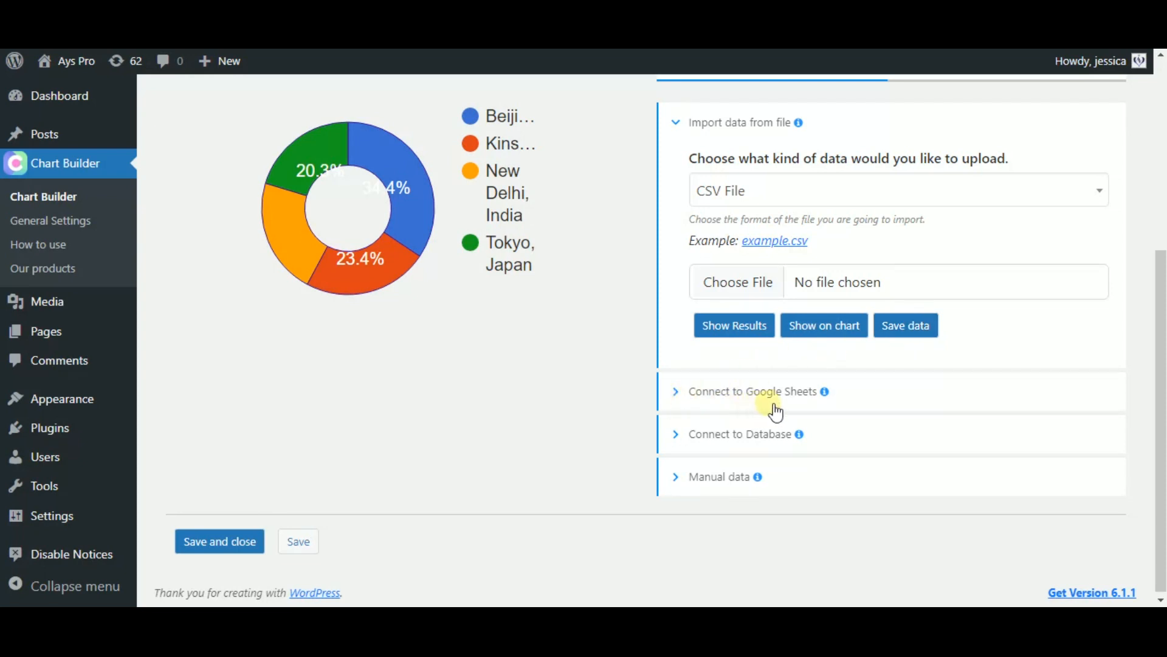
click(753, 391)
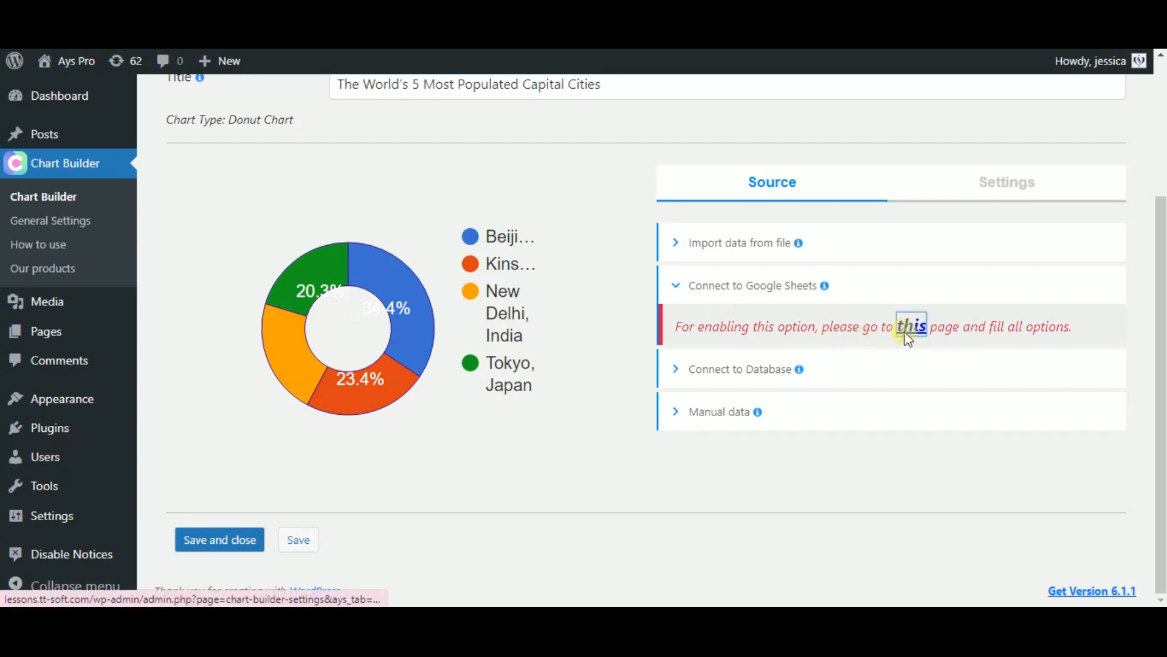
- Expand 'Connect to Database' and scroll down to its empty query editor
click(911, 327)
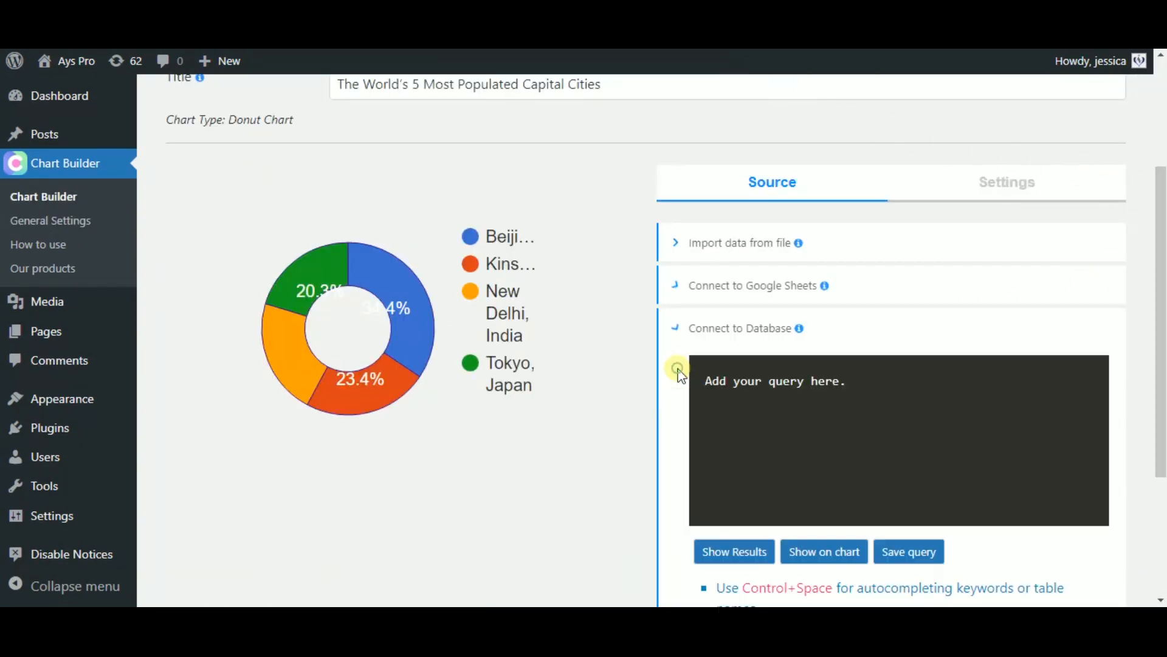
mouse_move(799, 329)
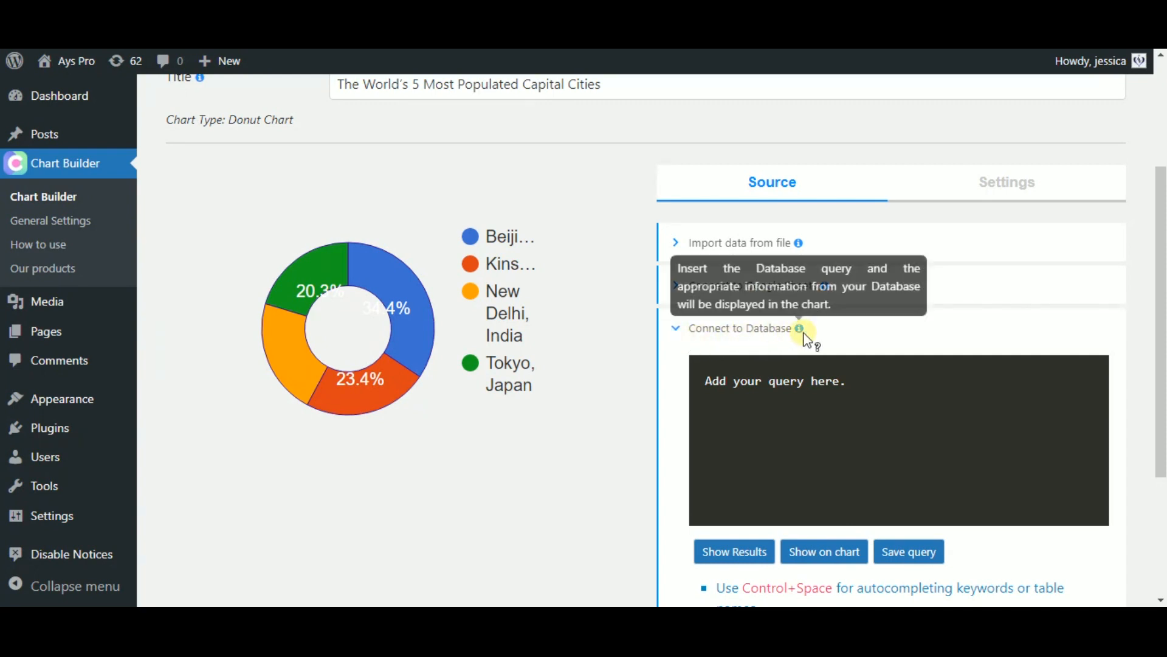
scroll(down, 3)
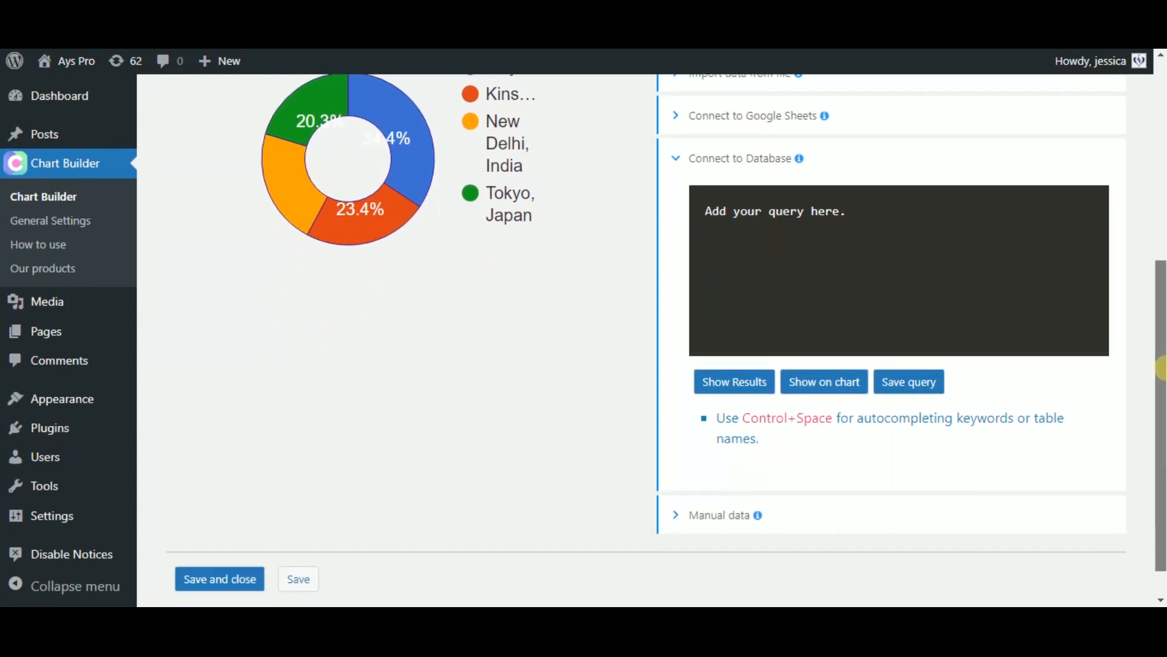
scroll(down, 3)
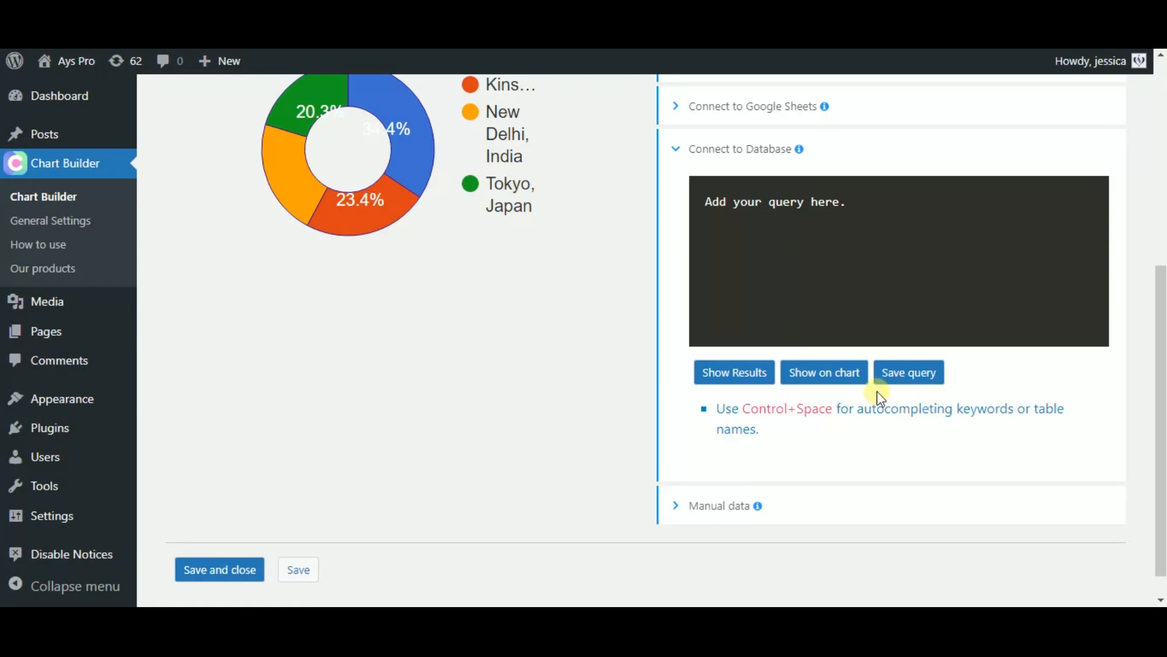
mouse_move(905, 394)
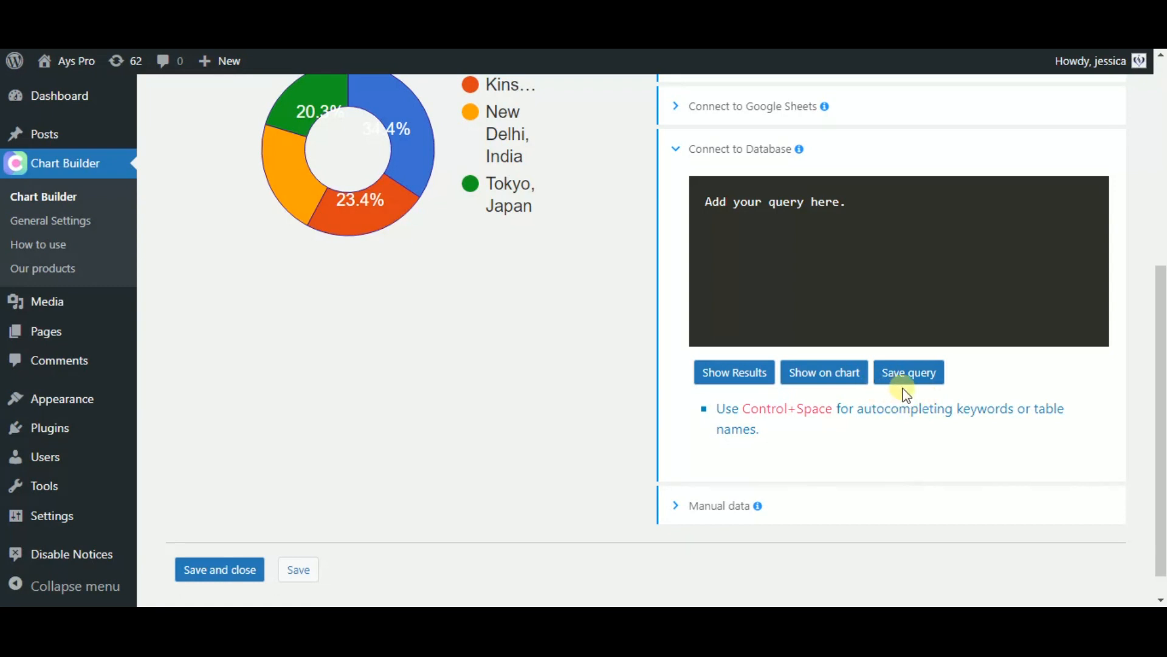
mouse_move(896, 402)
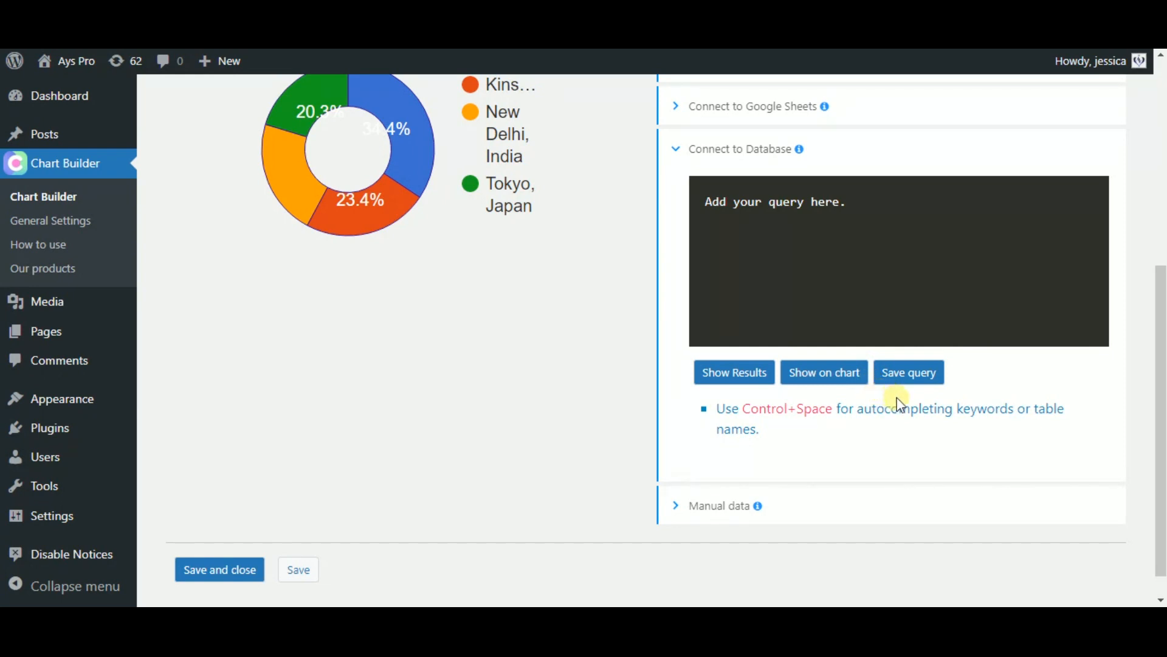
mouse_move(912, 389)
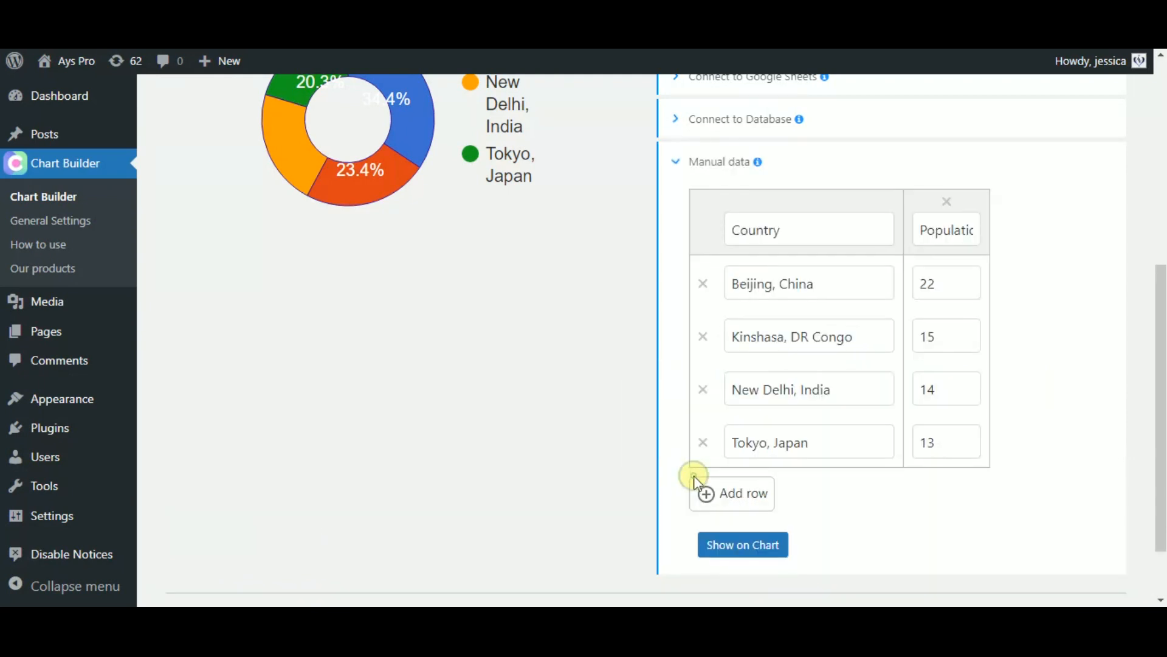
mouse_move(781, 501)
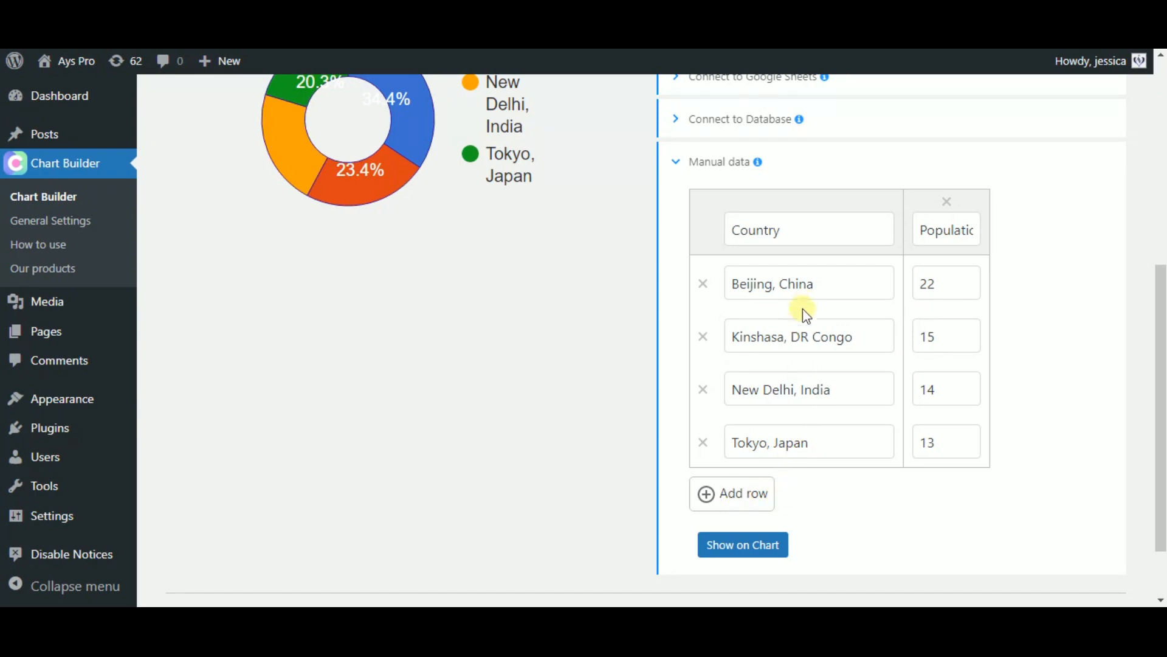
- Add a row for Moscow, Russia with population 12 and show it on the chart
click(777, 441)
text(12)
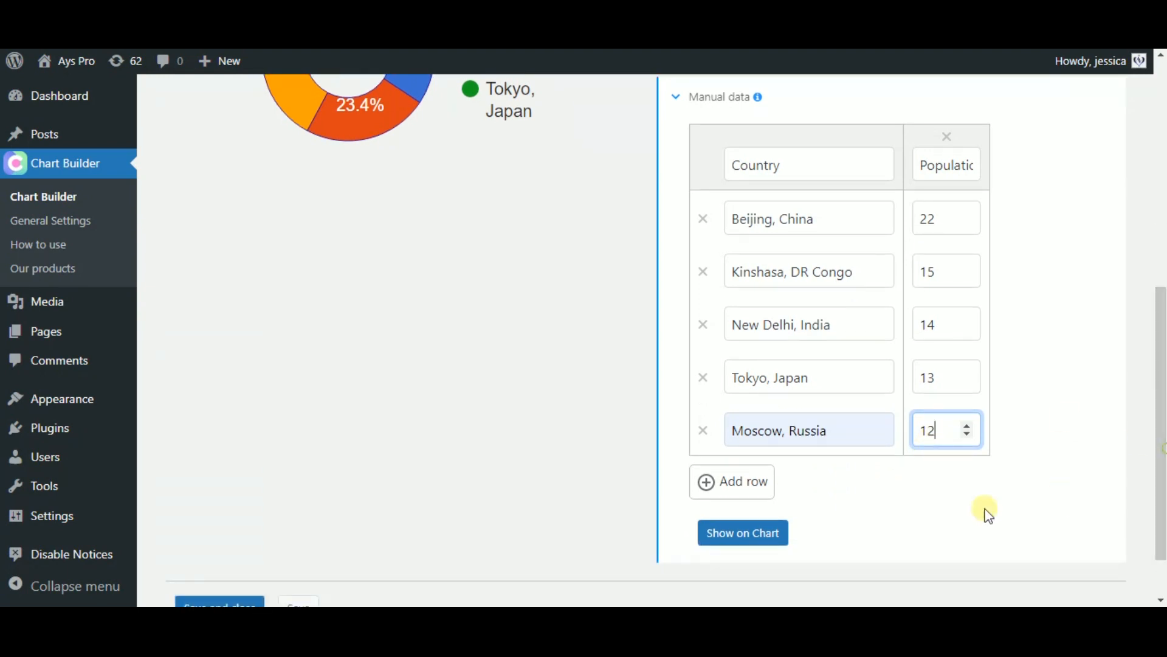
click(742, 532)
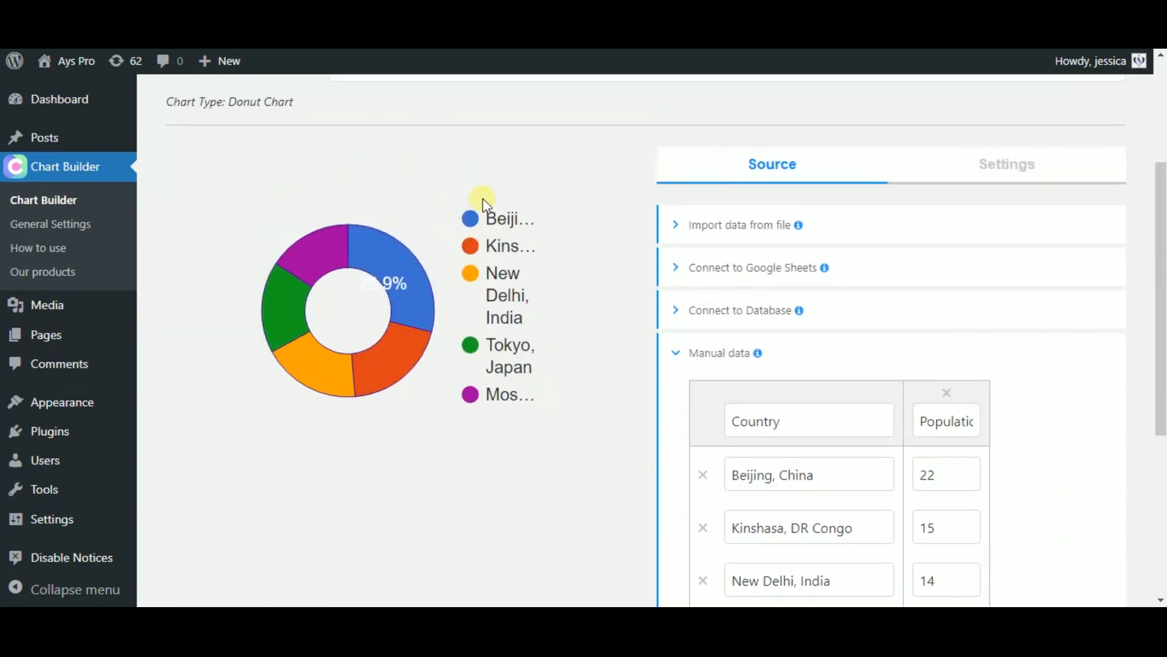
click(1007, 164)
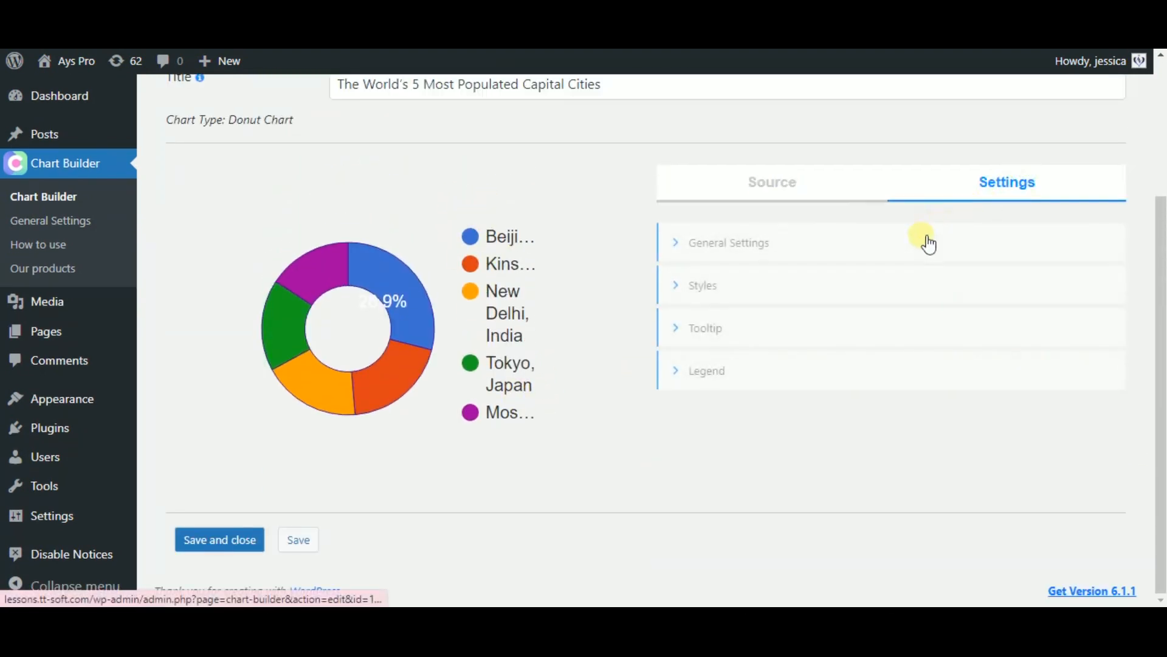
- Expand General Settings and the Legend section showing right position and start alignment
click(728, 243)
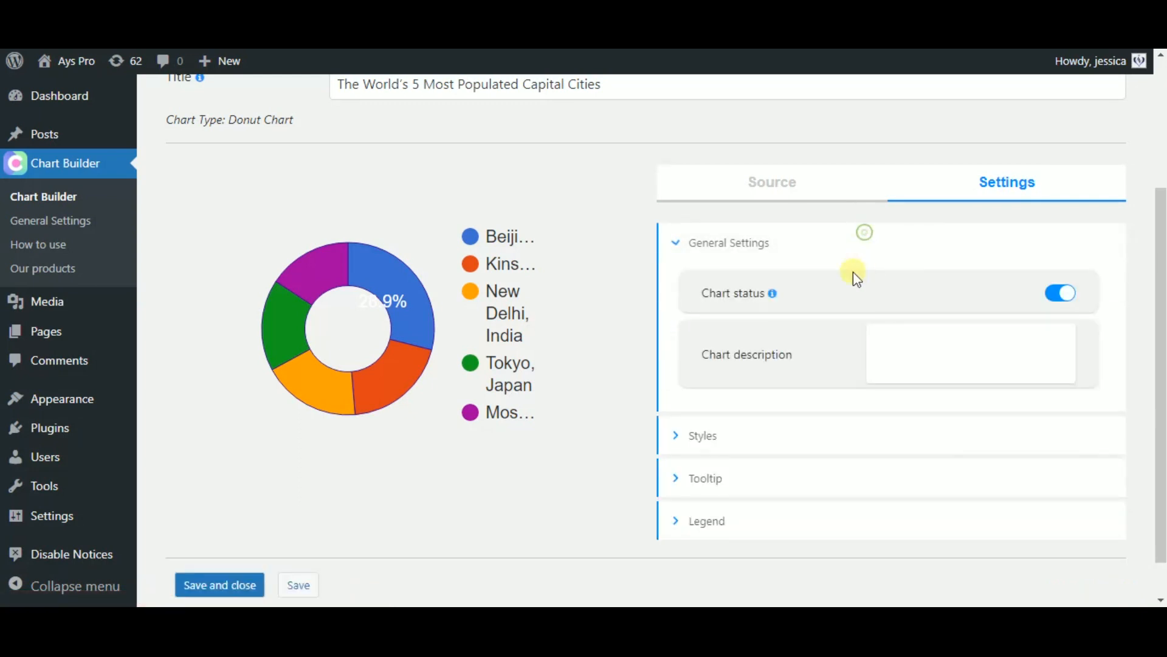
click(702, 435)
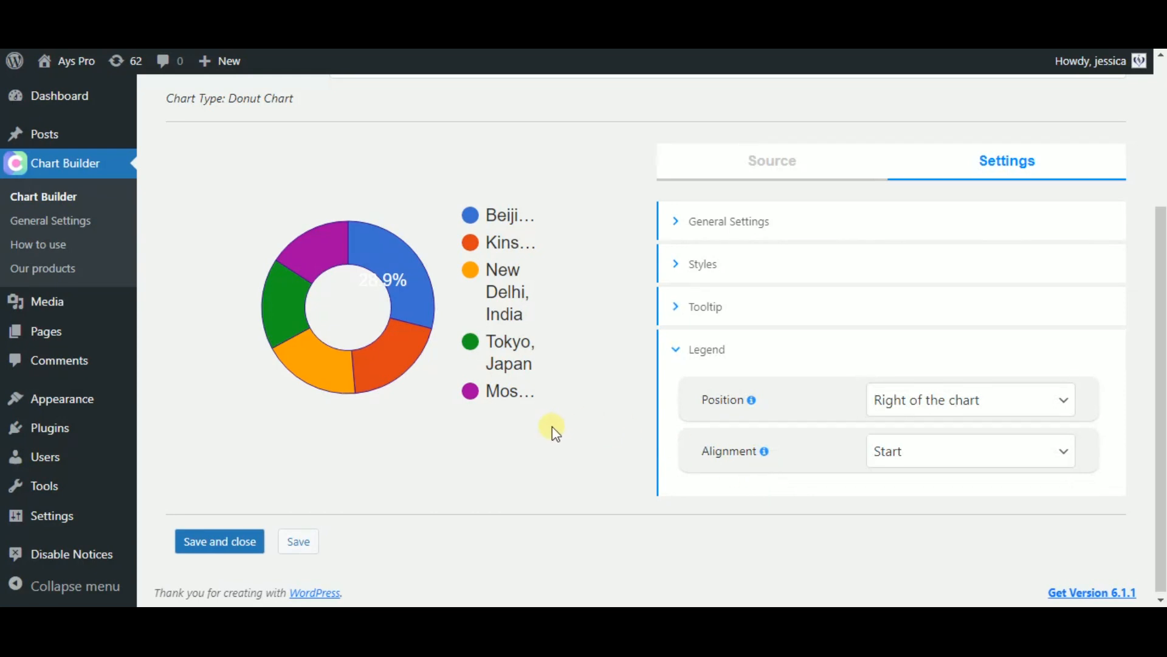
mouse_move(388, 453)
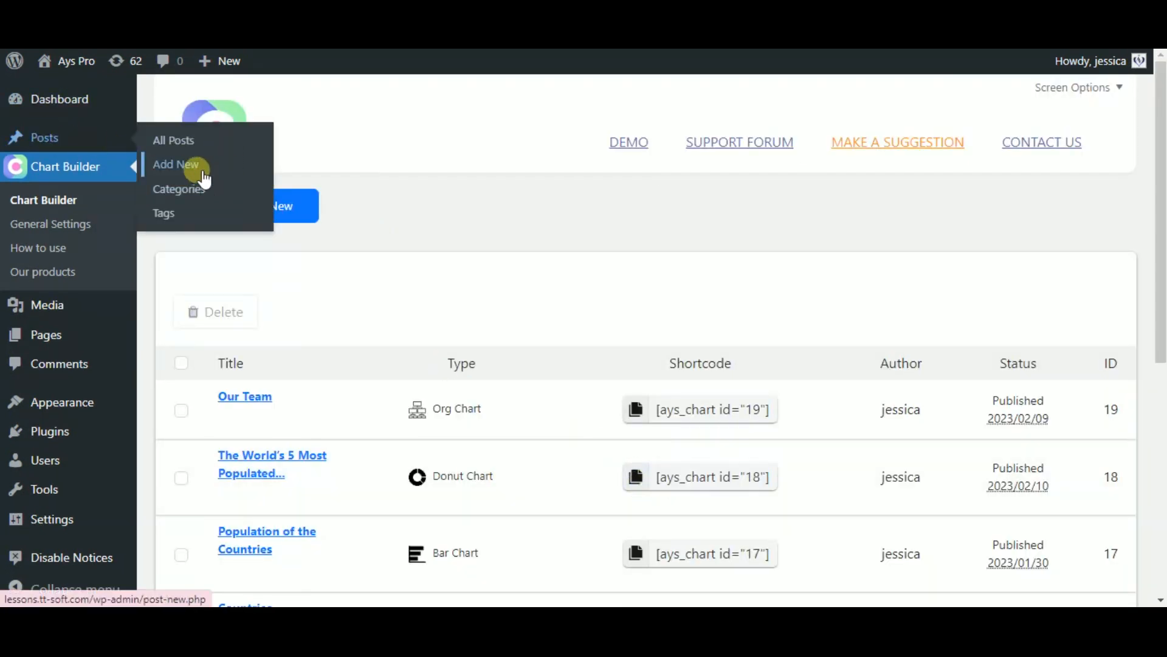
- Create a post titled 'Most Populated Capital Cities' with shortcode [ays_chart id="18"] and preview it
click(176, 165)
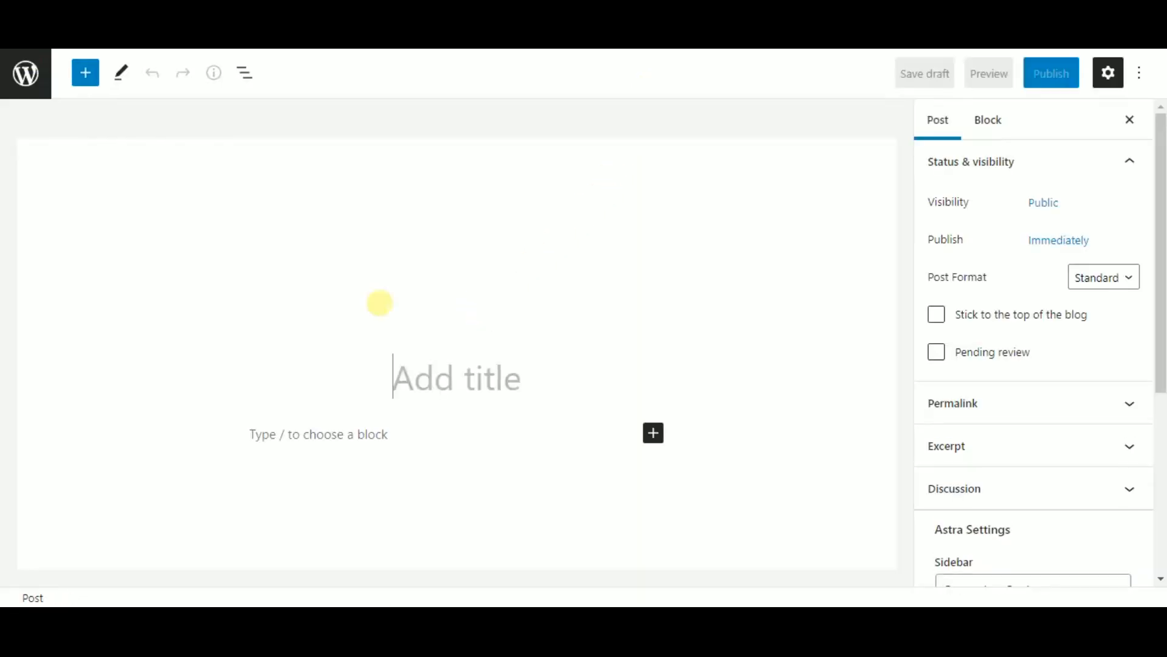
click(337, 444)
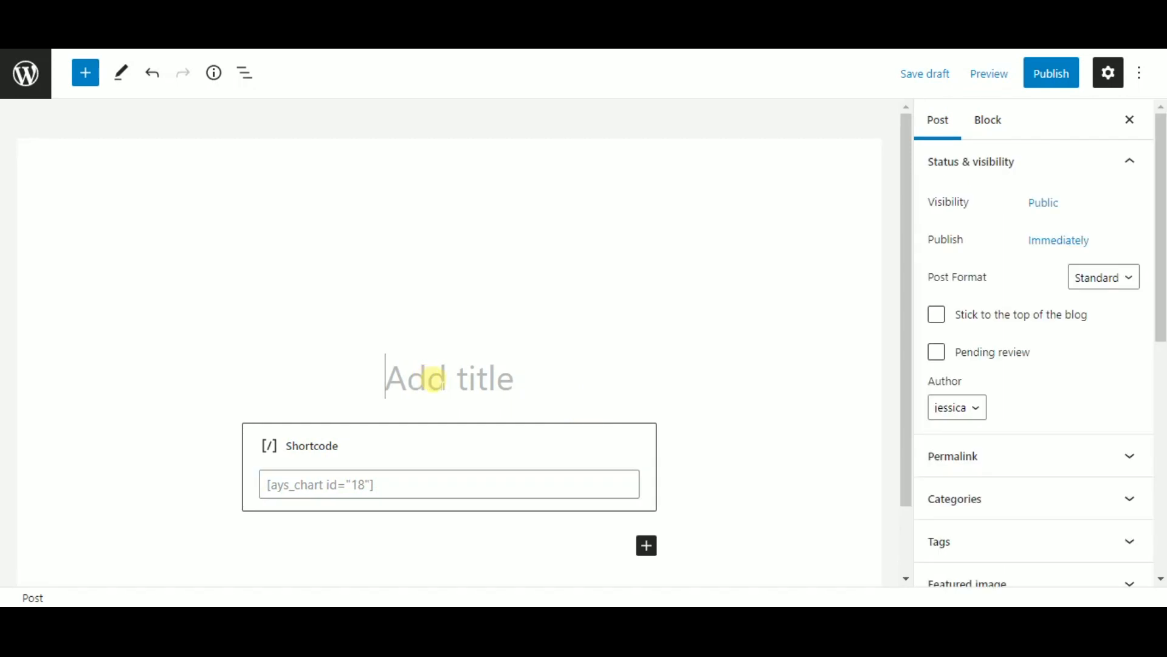
text(Most Populated Capital Cities)
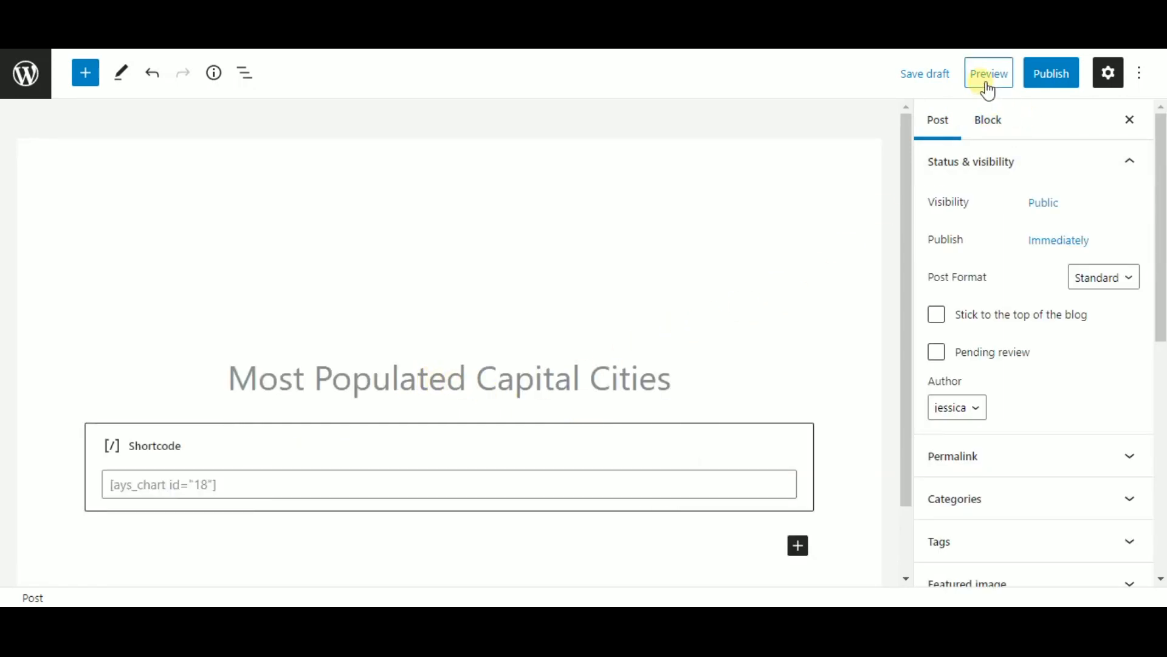
click(988, 73)
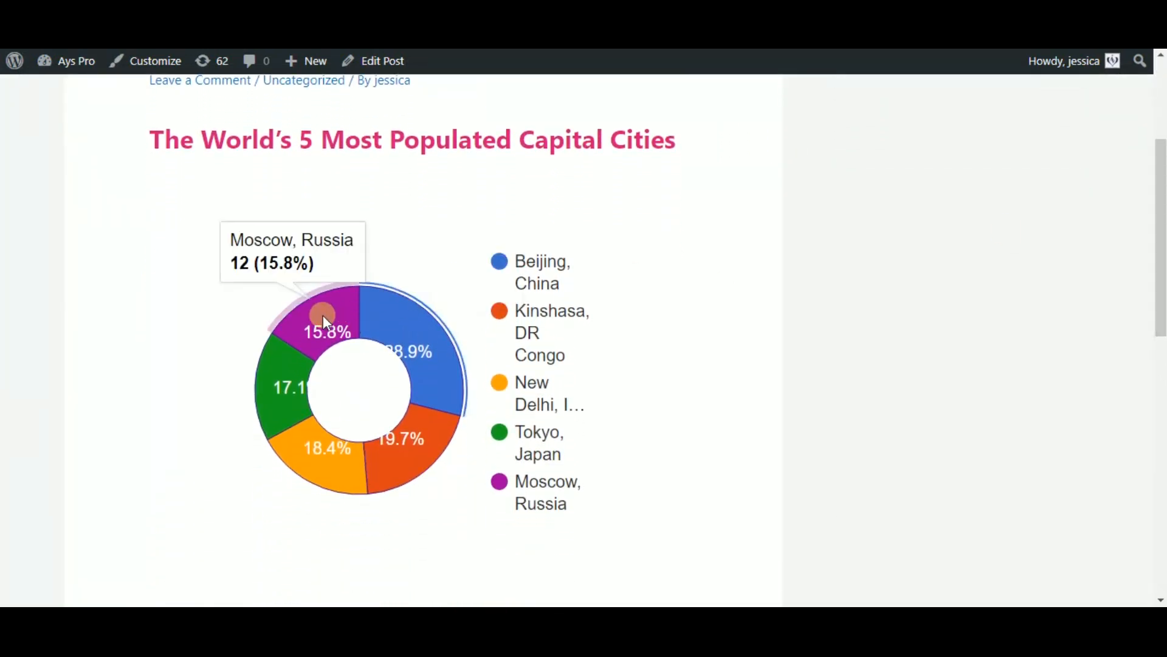
mouse_move(440, 467)
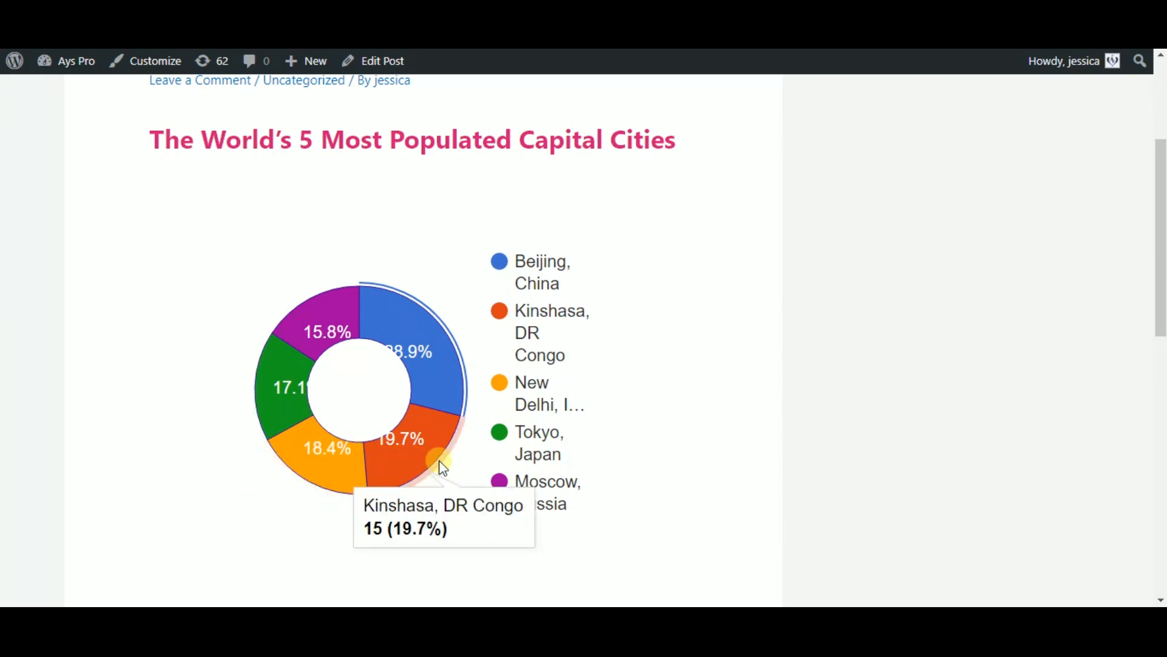